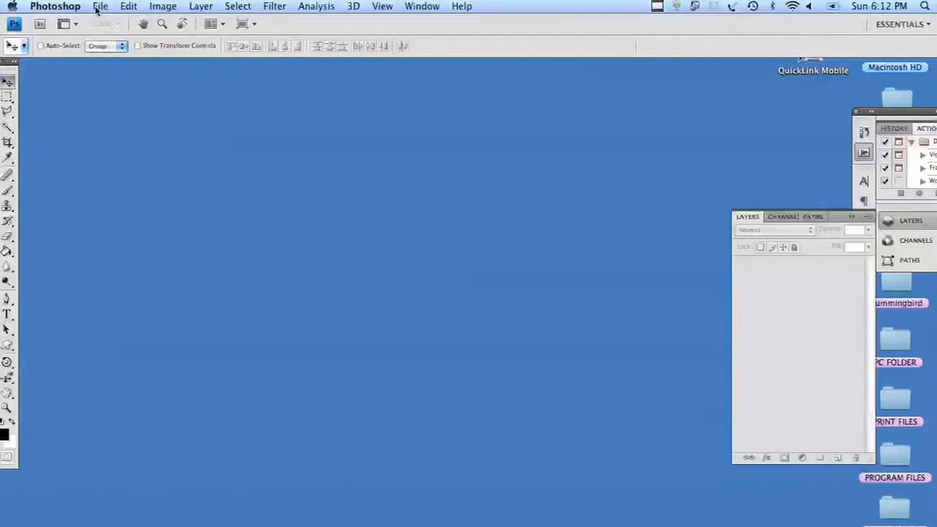
Step: Create a new white 250×250-pixel document and move its window toward the screen centre
{"action": "left_click", "coordinate": [100, 6]}
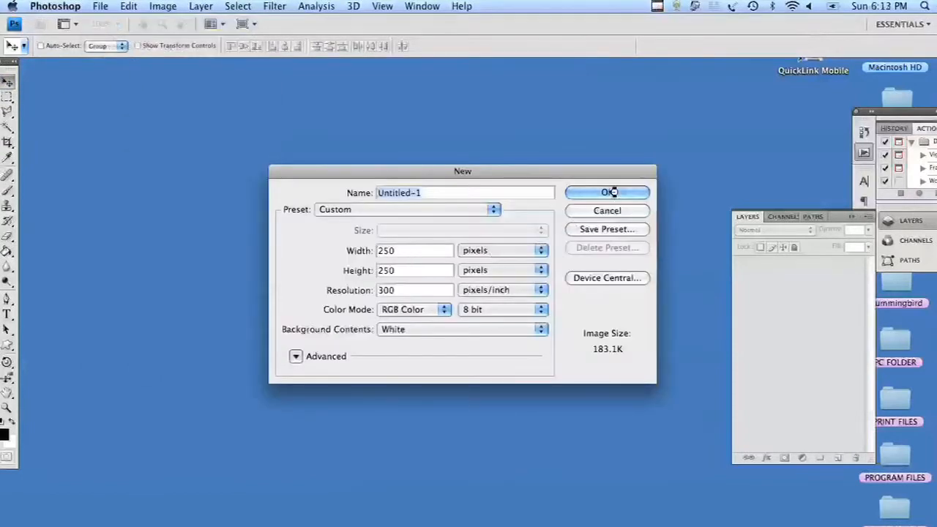
{"action": "left_click", "coordinate": [606, 191]}
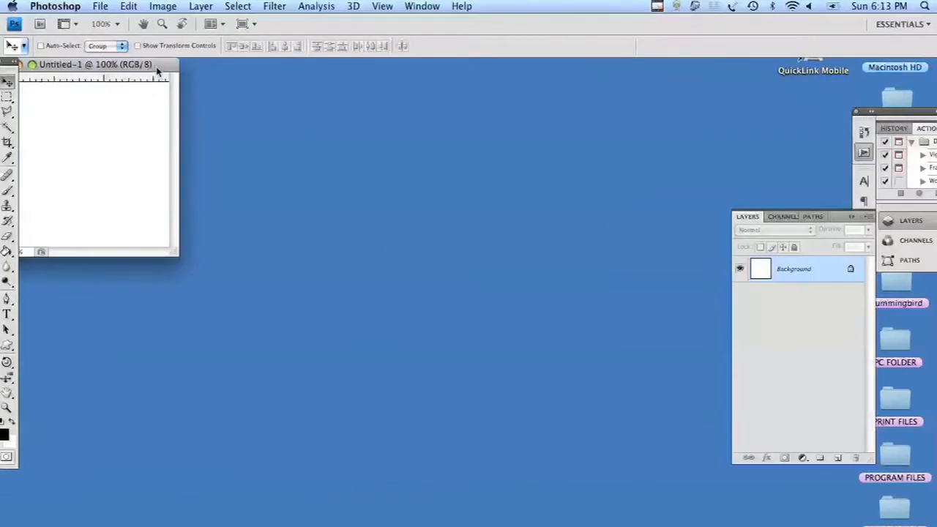
{"action": "left_click_drag", "start_coordinate": [95, 65], "coordinate": [322, 123]}
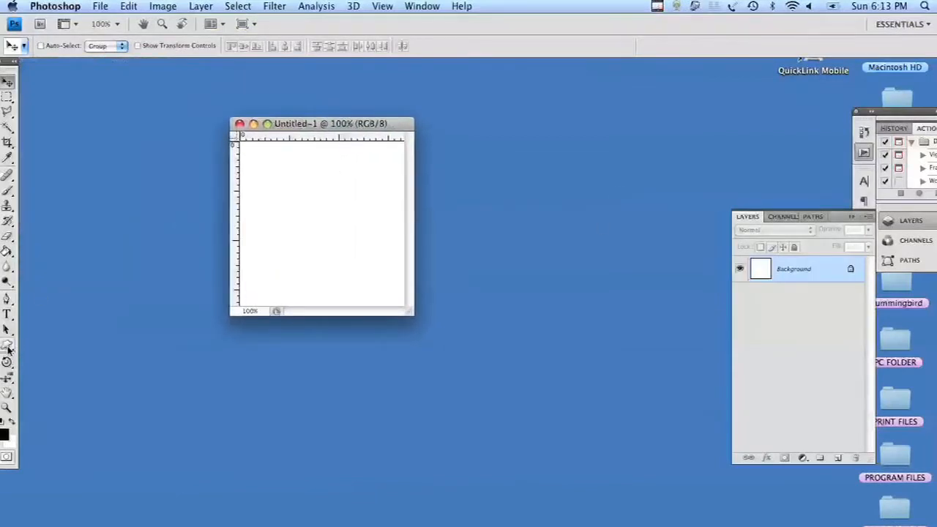
Step: Select the Custom Shape Tool and scroll the Shape picker to the fan-shaped fleur
{"action": "left_click", "coordinate": [8, 344]}
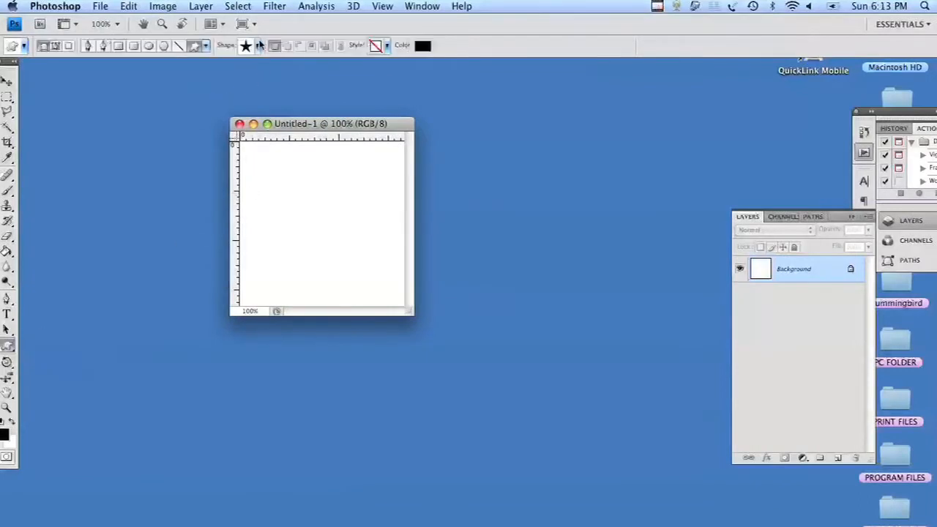
{"action": "left_click", "coordinate": [261, 46]}
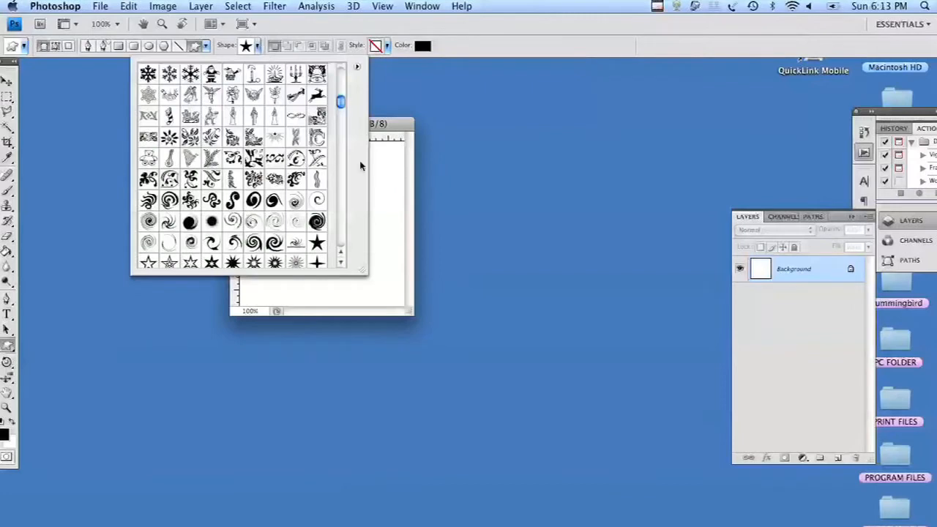
{"action": "mouse_move", "coordinate": [338, 259]}
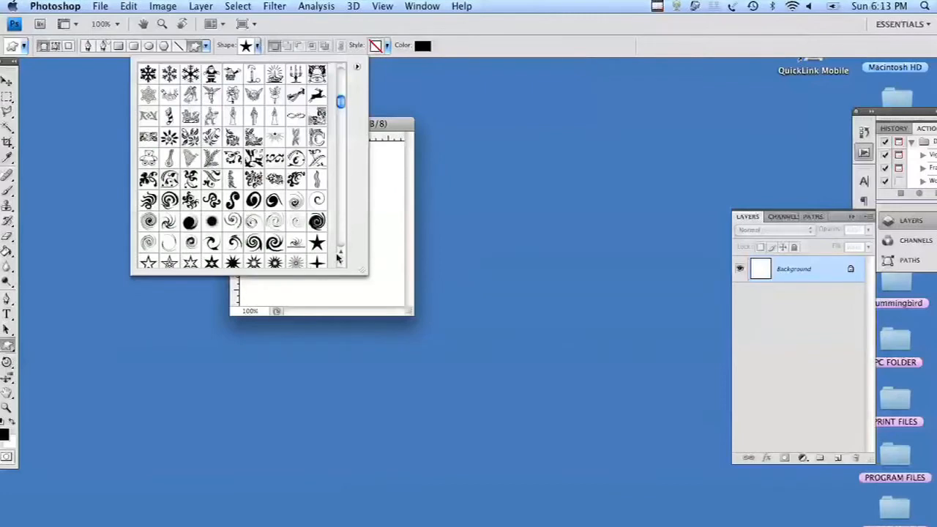
{"action": "scroll", "scroll_direction": "down", "scroll_amount": 3}
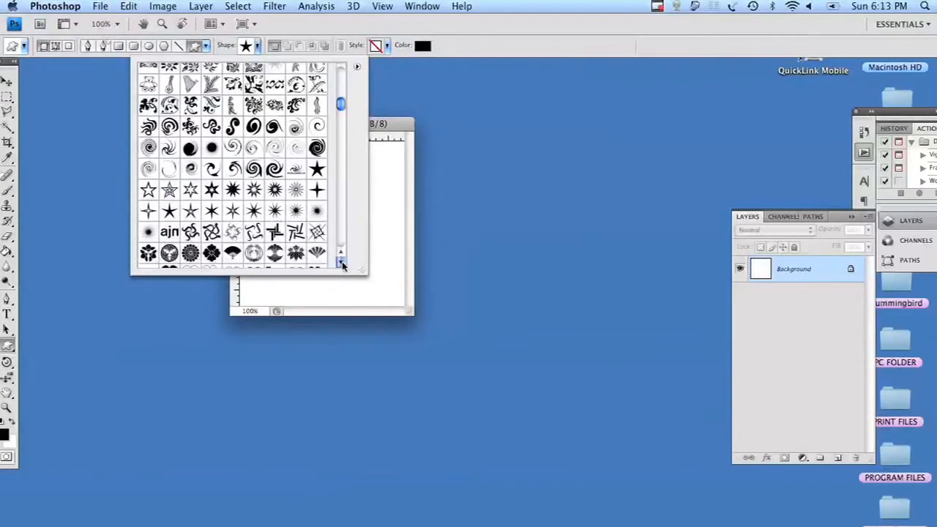
{"action": "scroll", "scroll_direction": "down", "scroll_amount": 3}
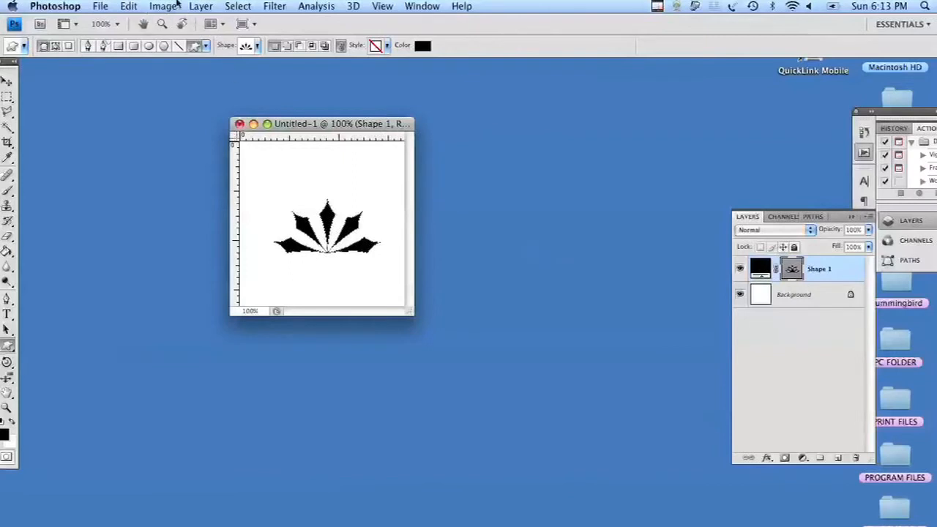
Step: Rasterize the fleur shape layer and switch to the Move Tool
{"action": "left_click", "coordinate": [201, 5]}
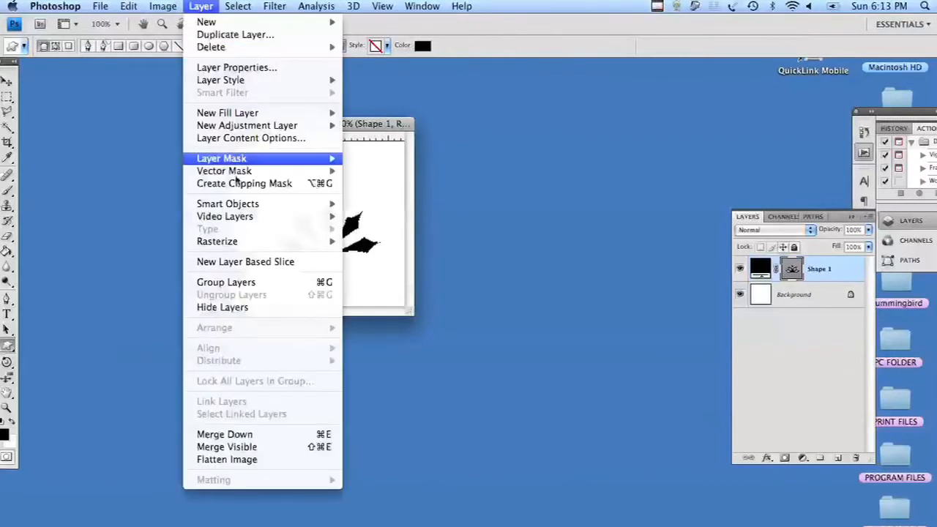
{"action": "mouse_move", "coordinate": [217, 241]}
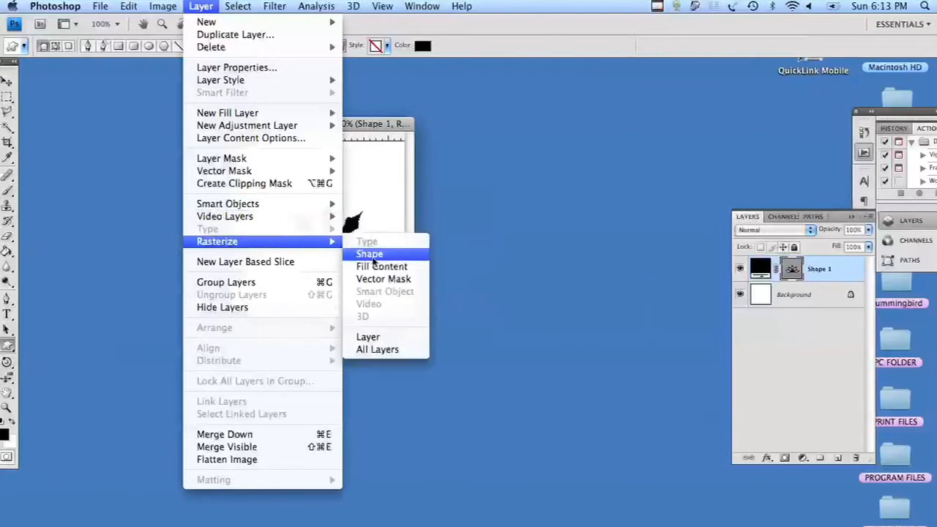
{"action": "left_click", "coordinate": [369, 254]}
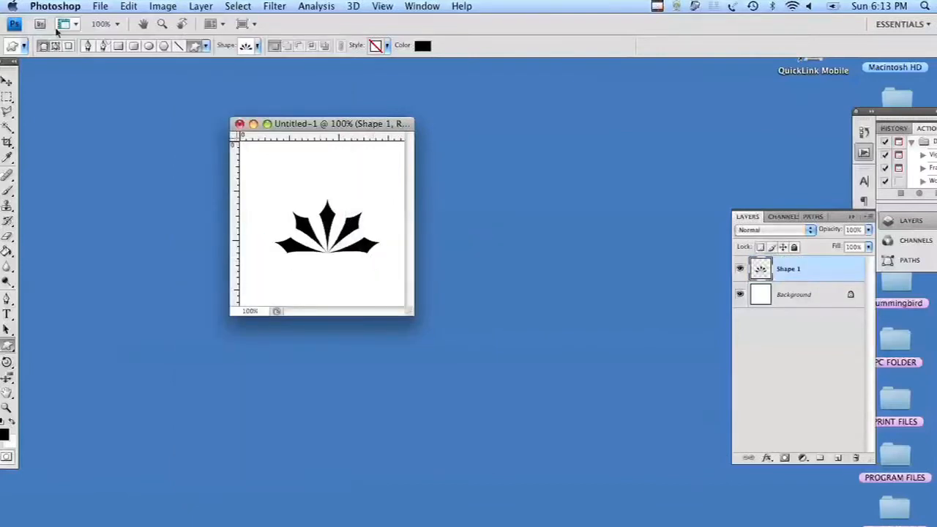
{"action": "left_click", "coordinate": [10, 81]}
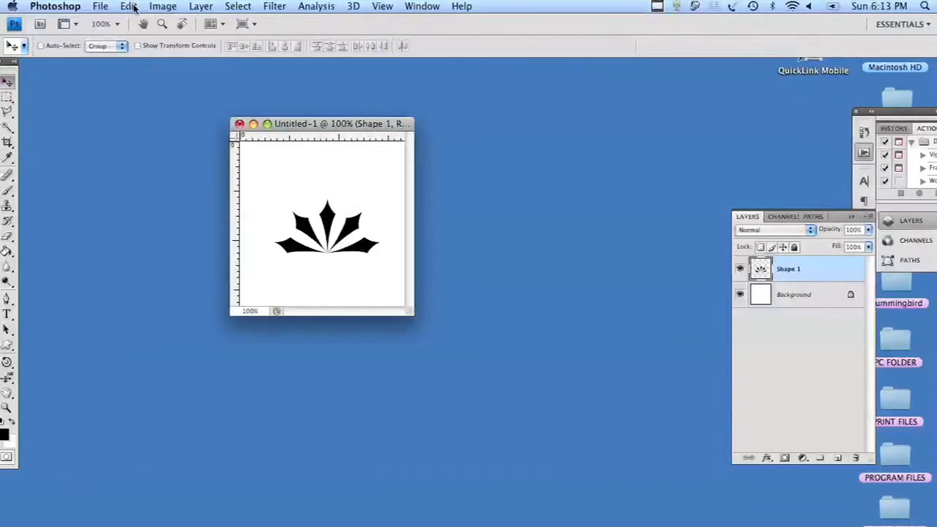
Step: Define the fleur artwork as a brush preset named 'fleur'
{"action": "left_click", "coordinate": [128, 5]}
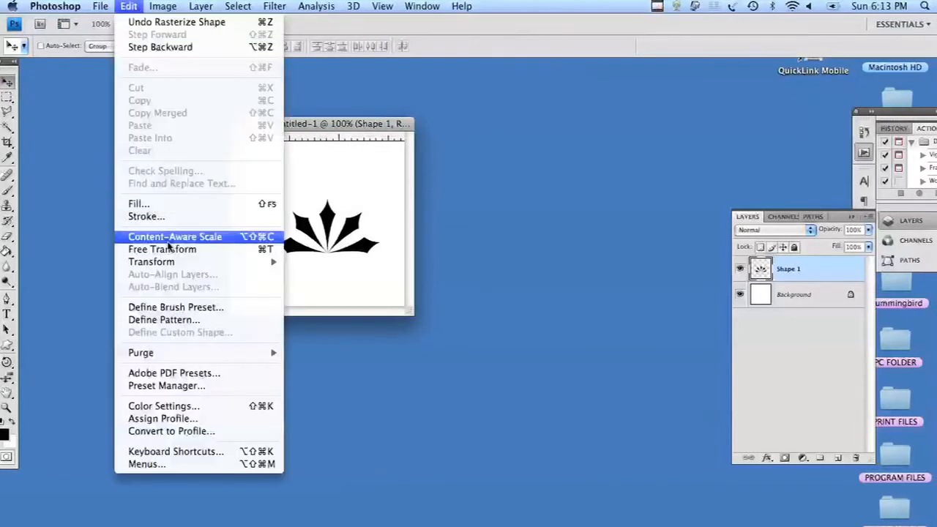
{"action": "mouse_move", "coordinate": [164, 320]}
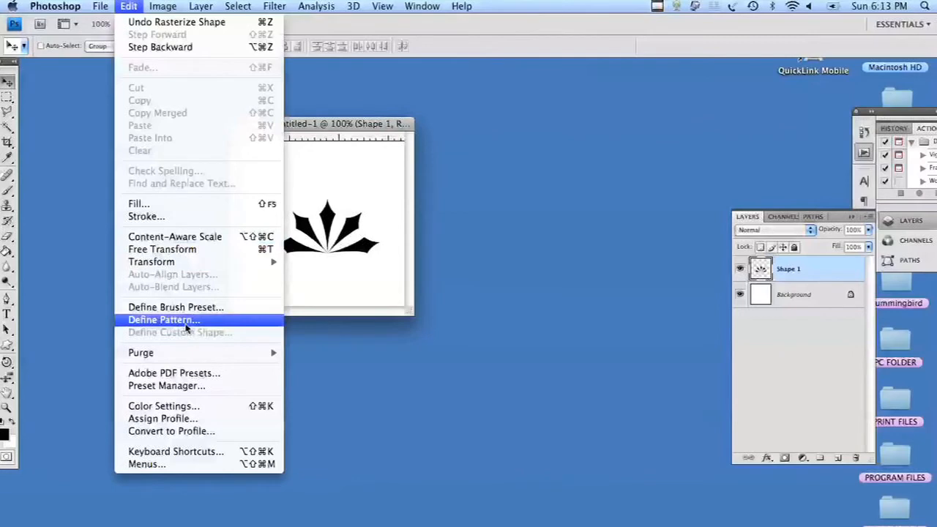
{"action": "left_click", "coordinate": [175, 306]}
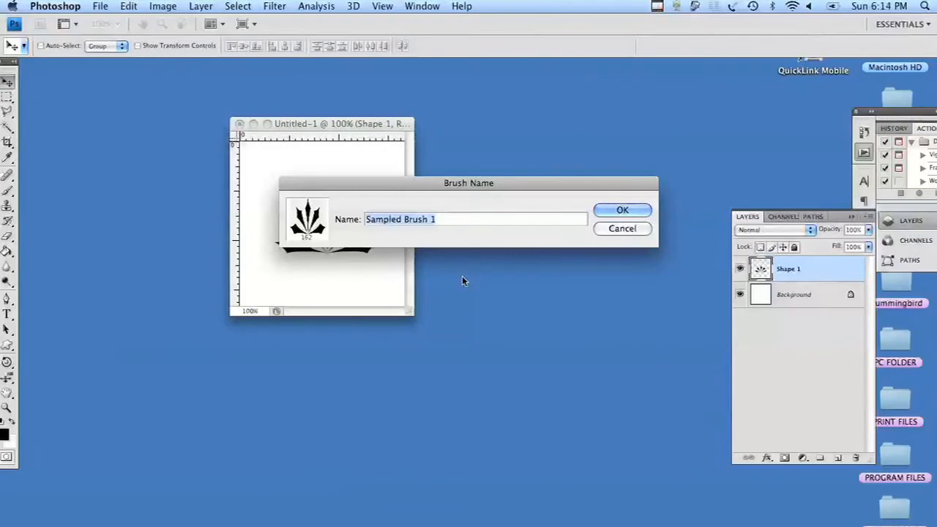
{"action": "type", "text": "fleur"}
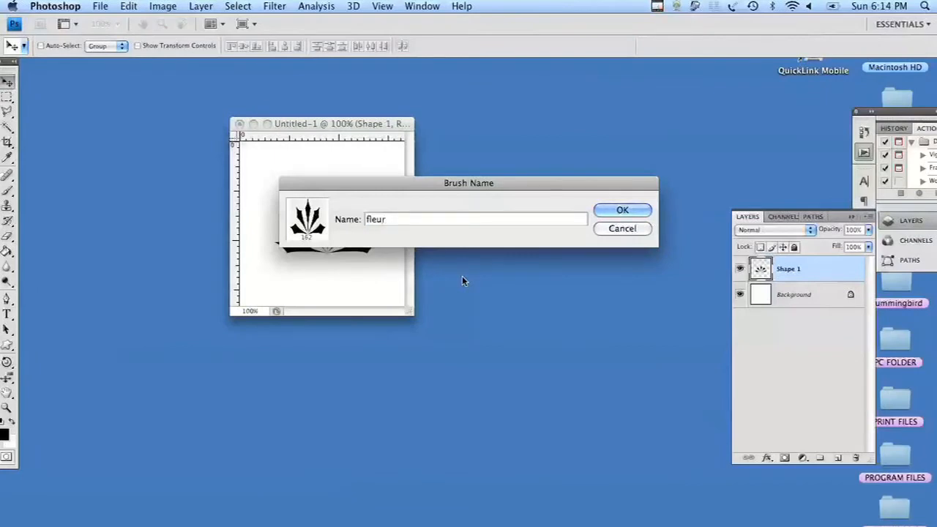
{"action": "left_click", "coordinate": [622, 210]}
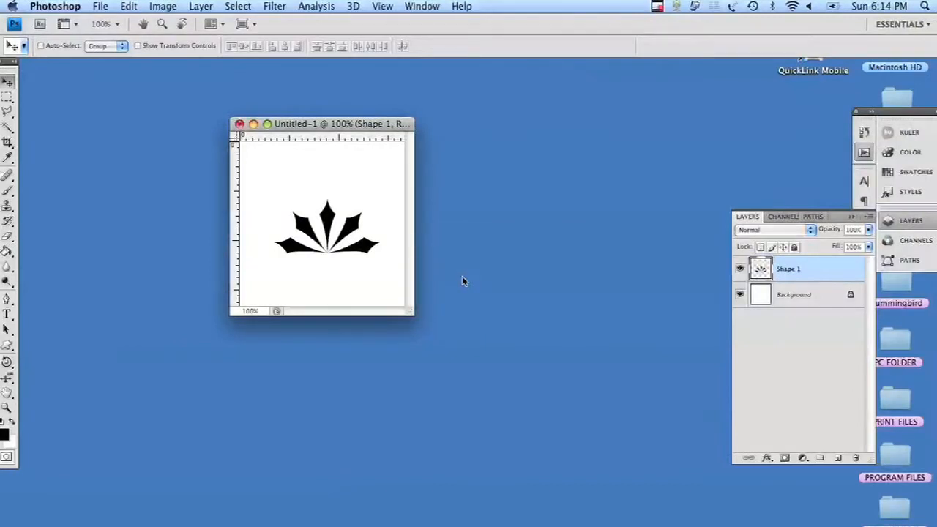
{"action": "mouse_move", "coordinate": [72, 45]}
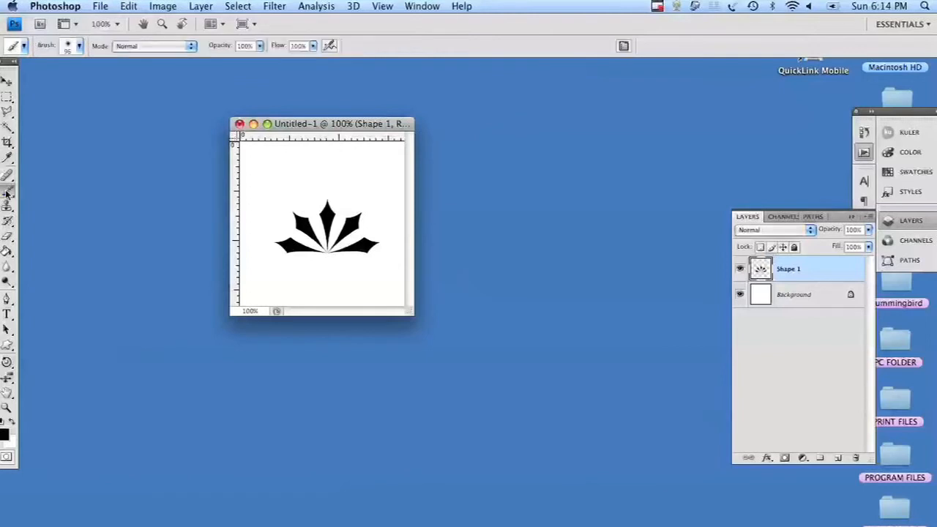
{"action": "mouse_move", "coordinate": [101, 24]}
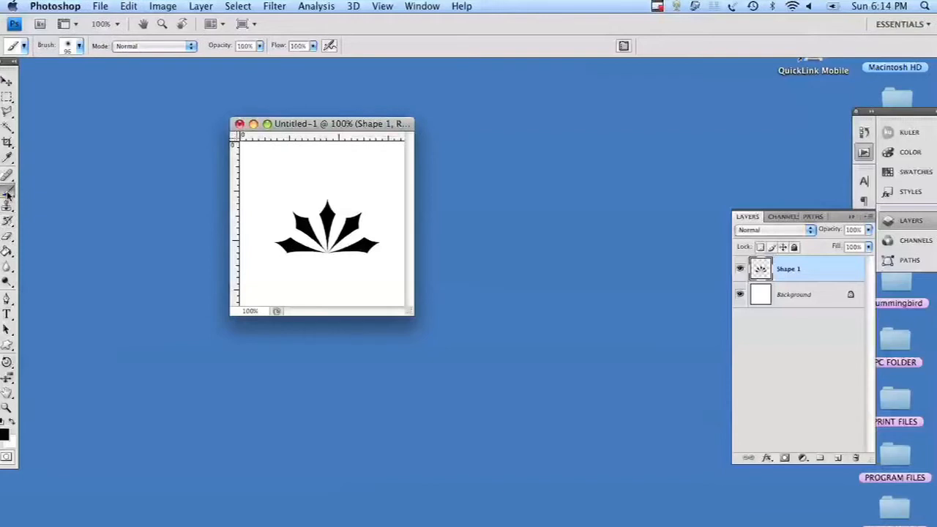
{"action": "mouse_move", "coordinate": [7, 192]}
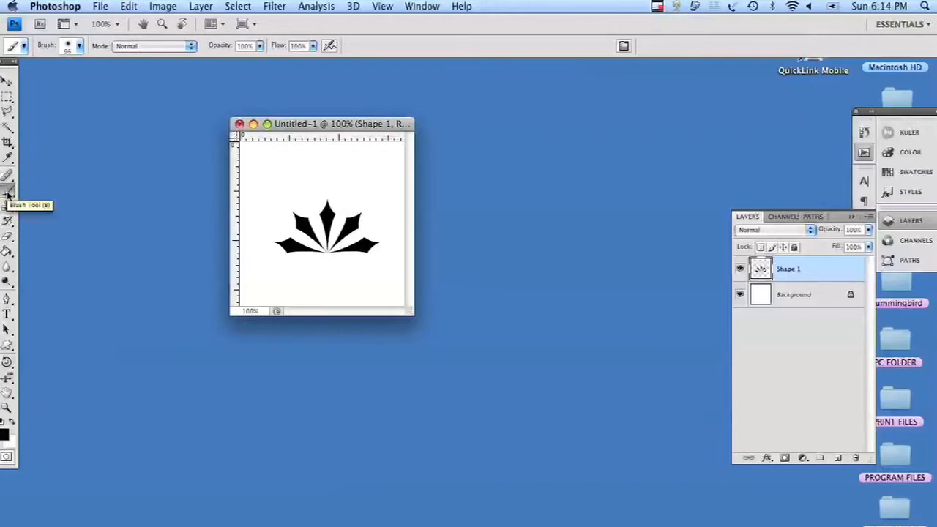
Step: Open the Brush picker to show the presets ending with the 162-px fleur brush
{"action": "left_click", "coordinate": [68, 45]}
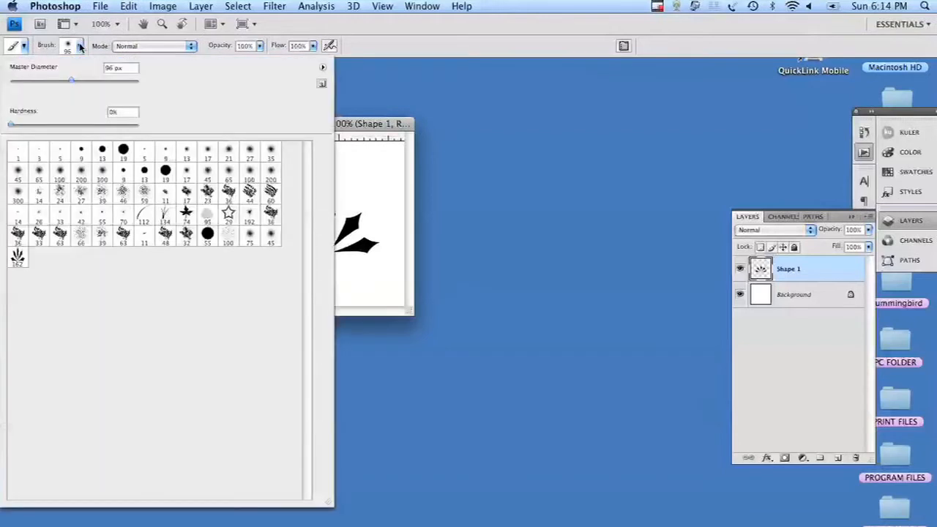
{"action": "mouse_move", "coordinate": [321, 69]}
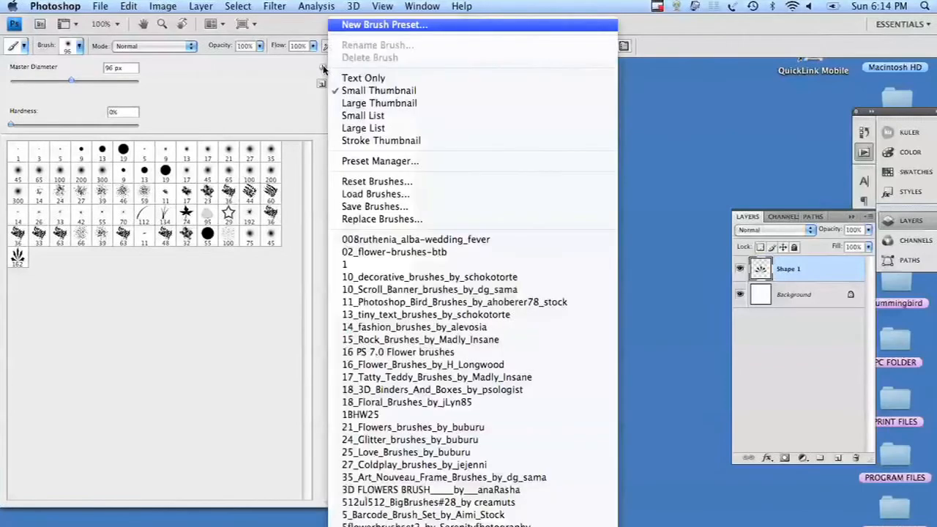
{"action": "mouse_move", "coordinate": [376, 181]}
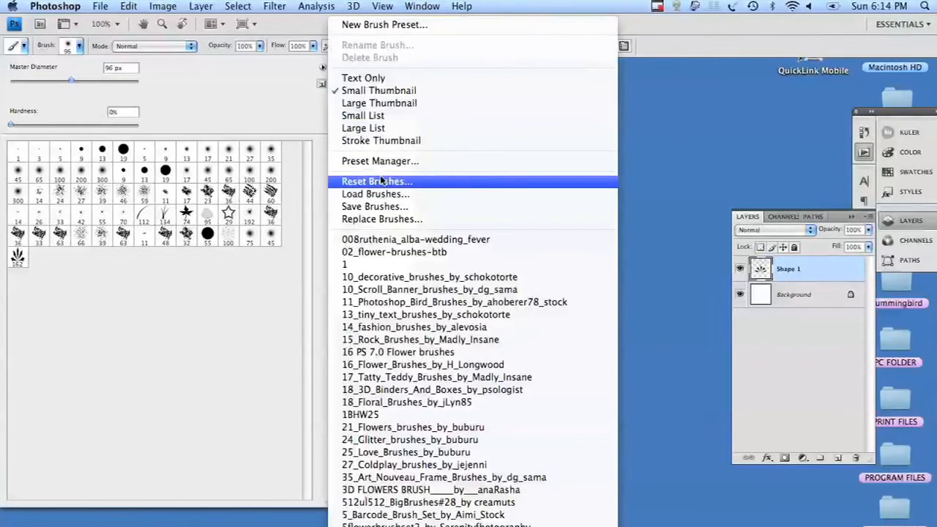
Step: In the Preset Manager, save the fleur brush as a brush set named 'default1'
{"action": "left_click", "coordinate": [376, 180]}
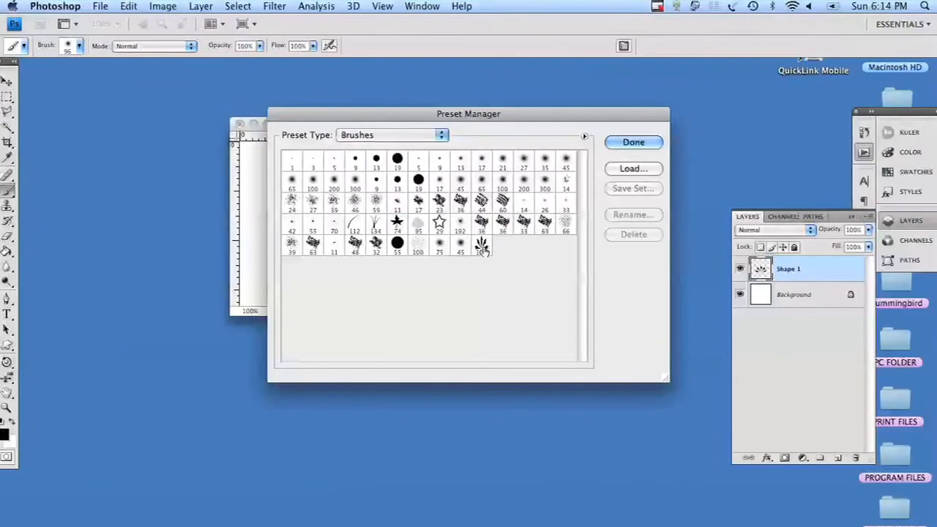
{"action": "left_click", "coordinate": [482, 245]}
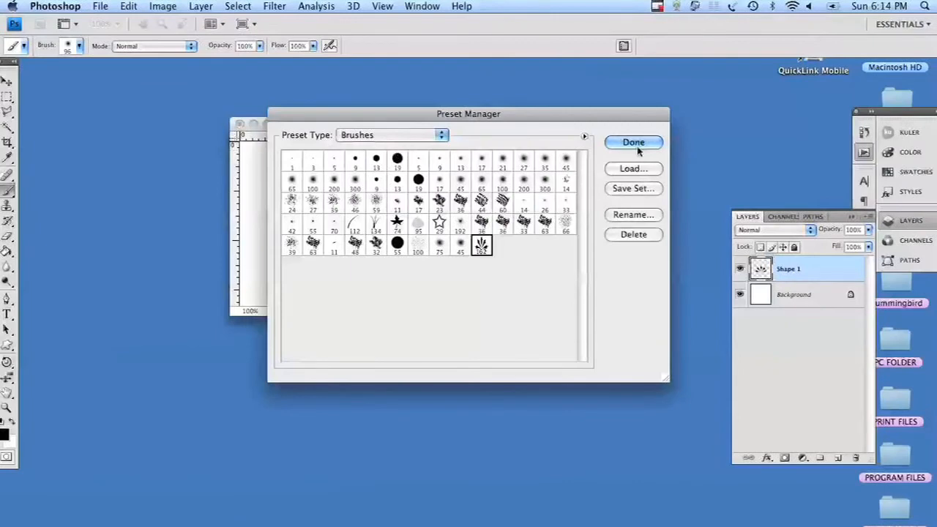
{"action": "mouse_move", "coordinate": [633, 188]}
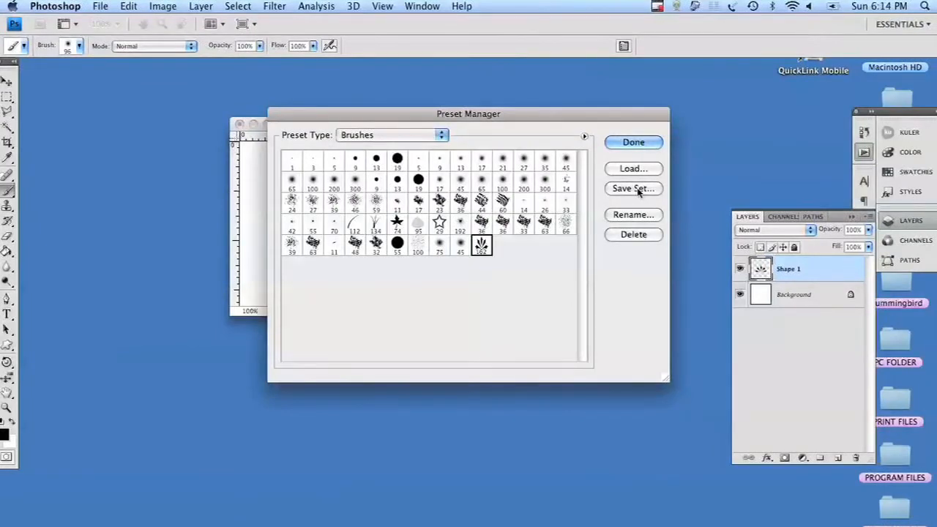
{"action": "left_click", "coordinate": [632, 188]}
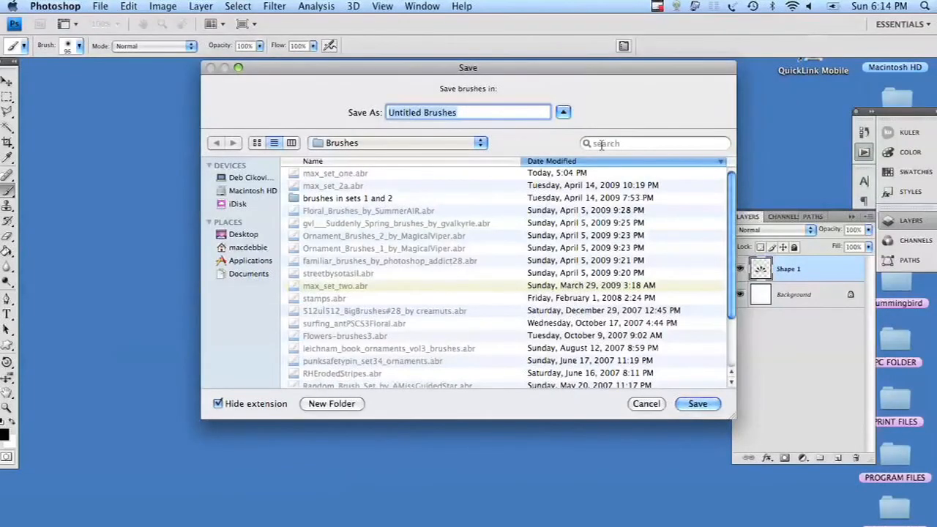
{"action": "type", "text": "default1"}
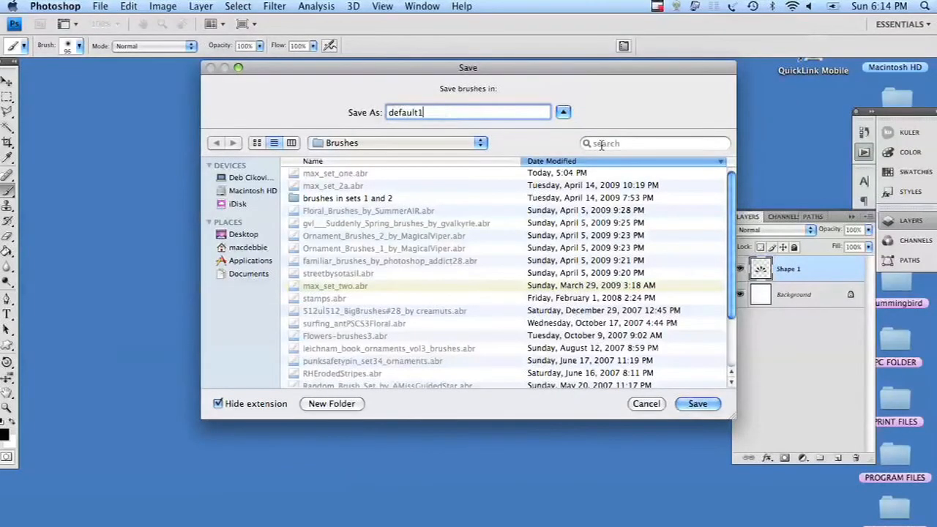
{"action": "left_click", "coordinate": [696, 403]}
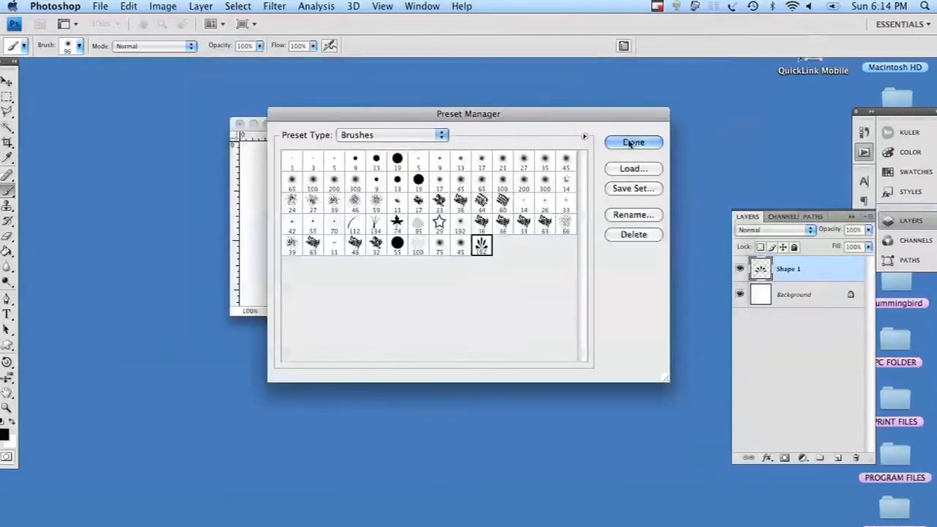
{"action": "left_click", "coordinate": [633, 142]}
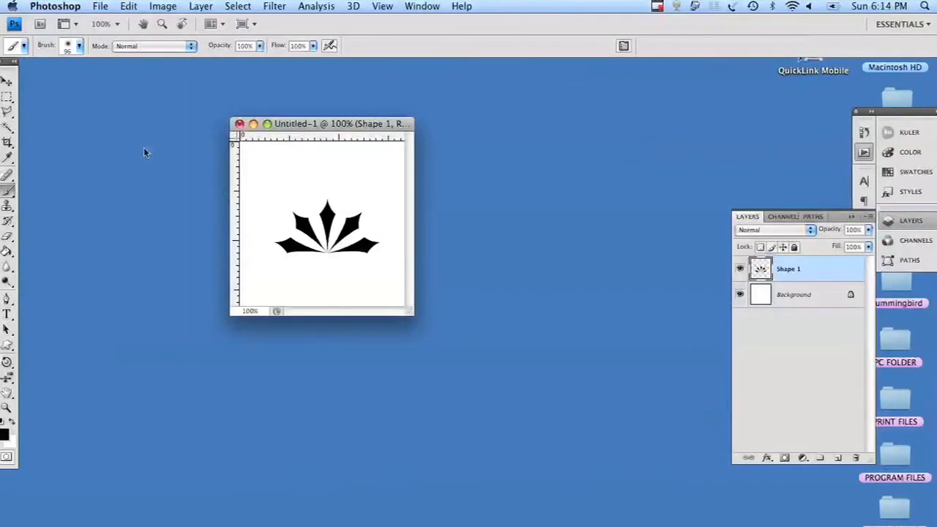
{"action": "mouse_move", "coordinate": [71, 152]}
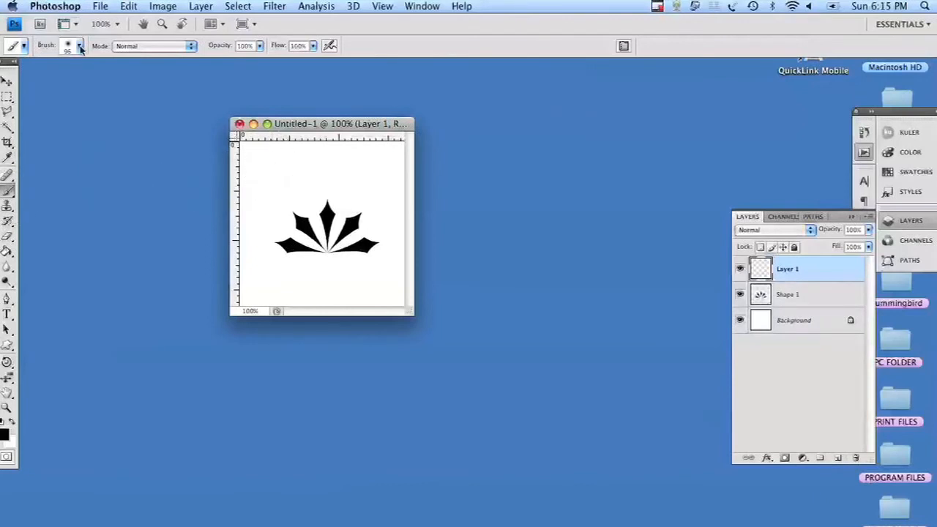
Step: Stamp a large black fleur, then shrink the brush diameter and stamp small fleurs
{"action": "left_click", "coordinate": [80, 46]}
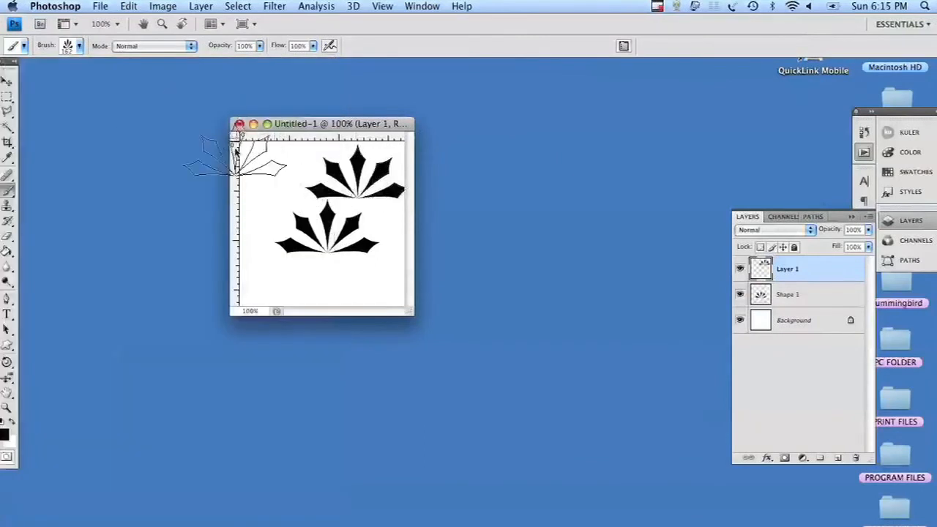
{"action": "left_click", "coordinate": [79, 45]}
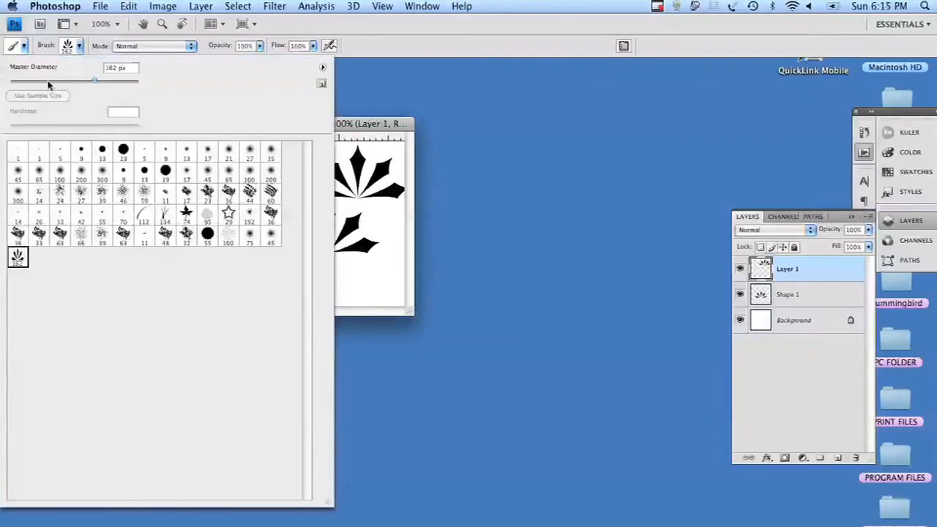
{"action": "left_click_drag", "start_coordinate": [95, 80], "coordinate": [41, 81]}
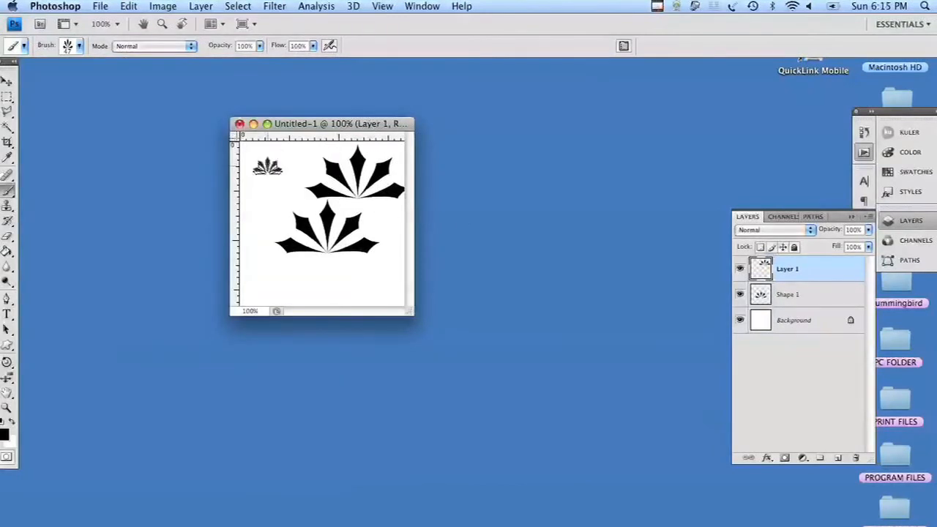
{"action": "left_click", "coordinate": [267, 189]}
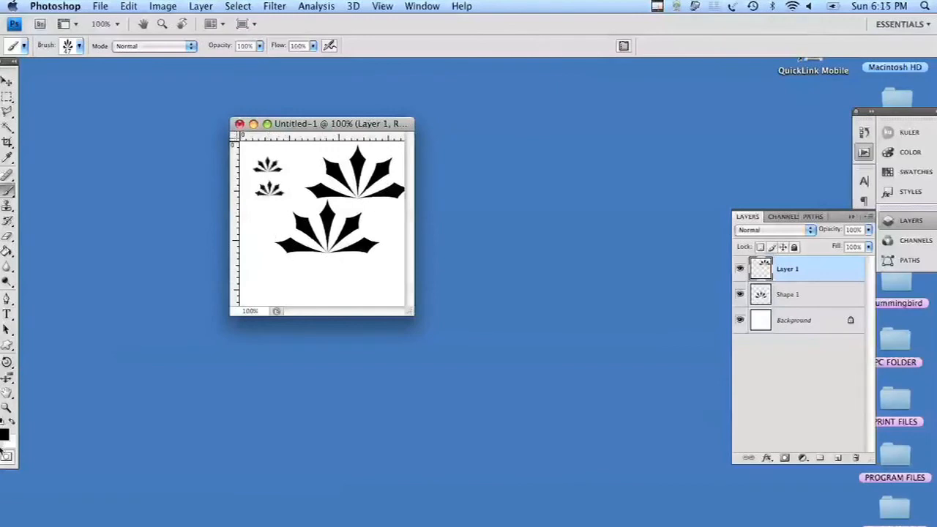
Step: Set the foreground colour to lime green (c2ee11) and paint fleur strokes along the bottom
{"action": "left_click", "coordinate": [7, 434]}
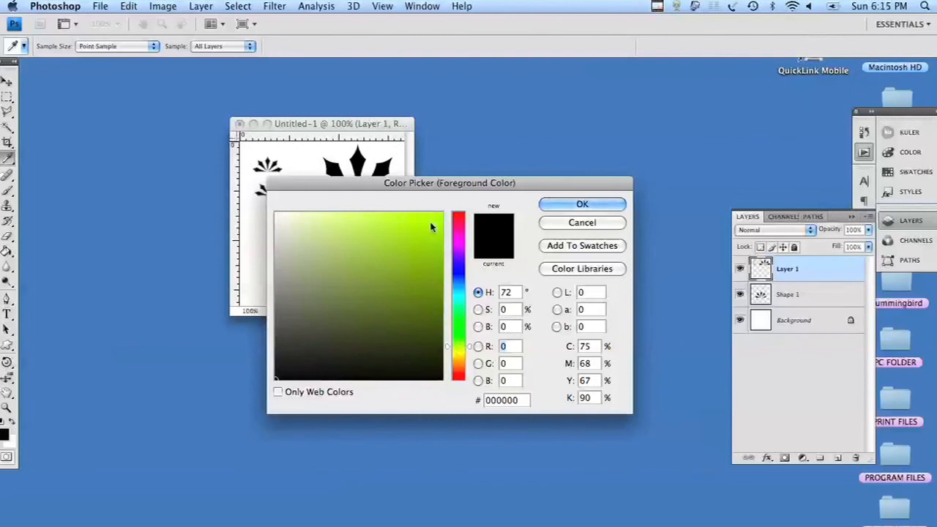
{"action": "left_click", "coordinate": [431, 223]}
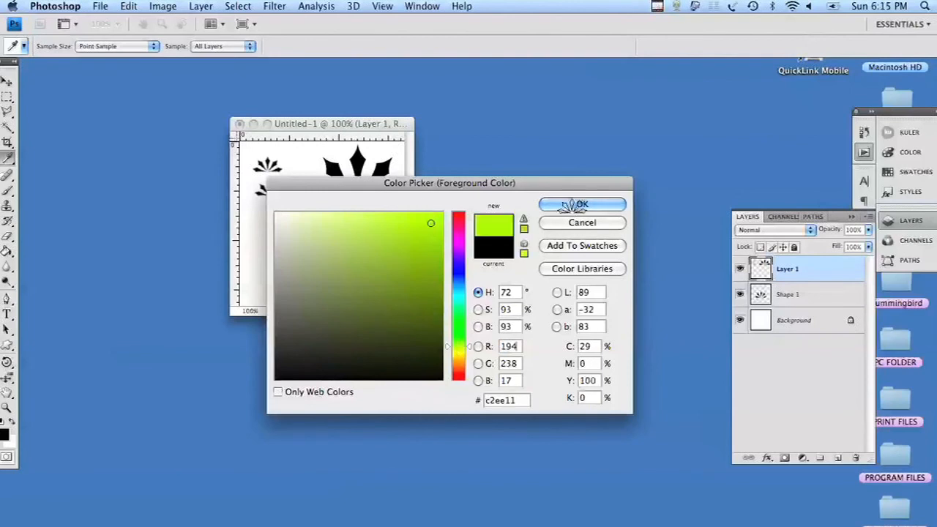
{"action": "left_click", "coordinate": [582, 205]}
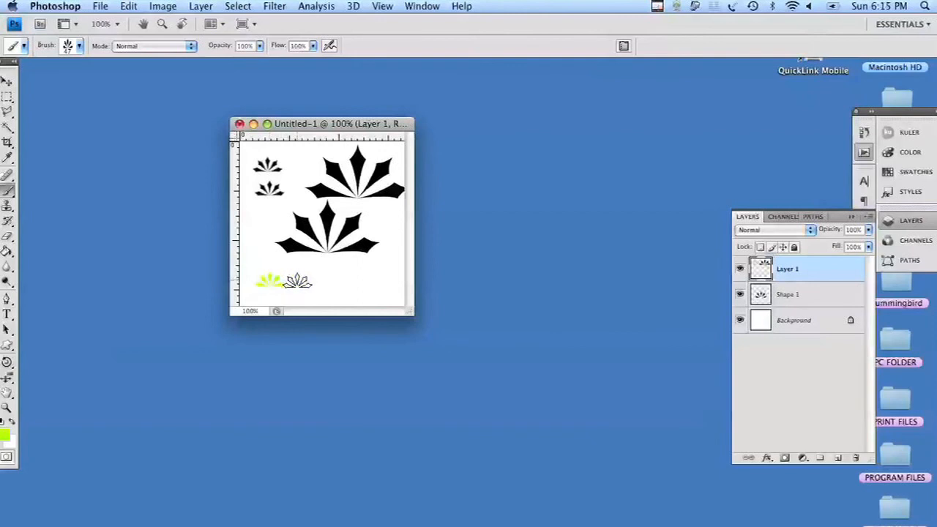
{"action": "left_click_drag", "start_coordinate": [263, 280], "coordinate": [314, 281]}
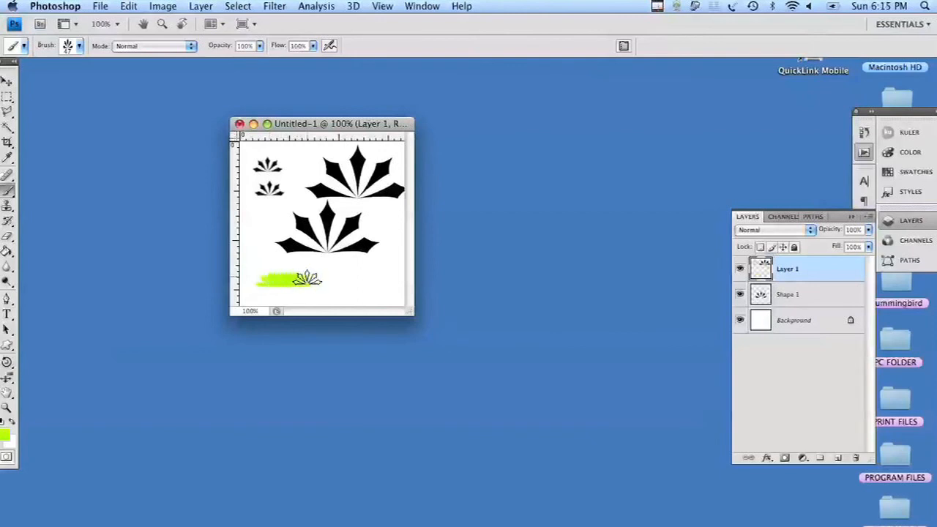
{"action": "left_click_drag", "start_coordinate": [304, 280], "coordinate": [333, 279]}
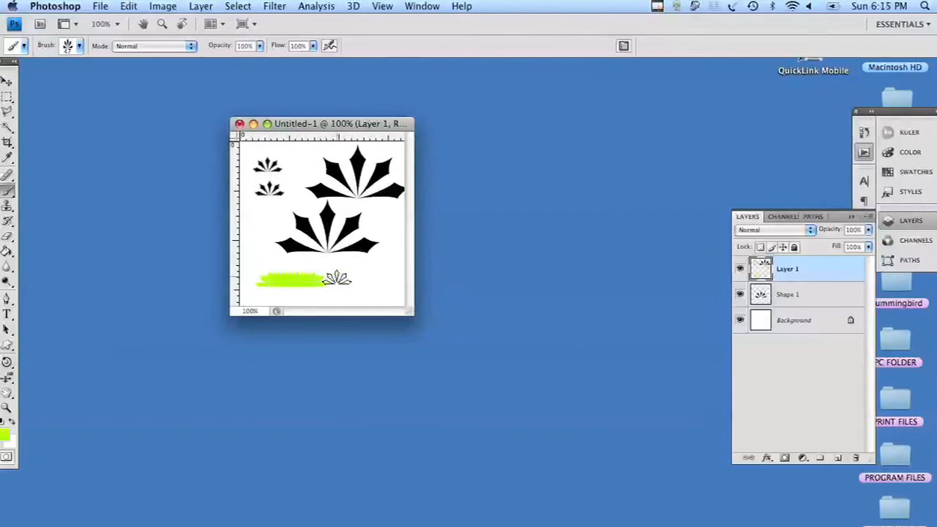